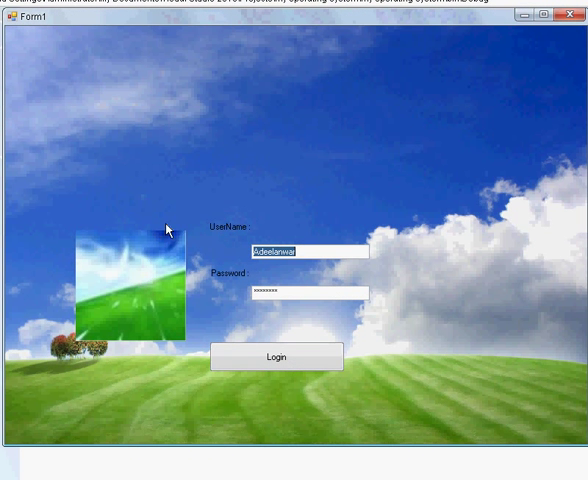
Log in with the entered username and password to reach the desktop
{"action": "left_click", "coordinate": [276, 357]}
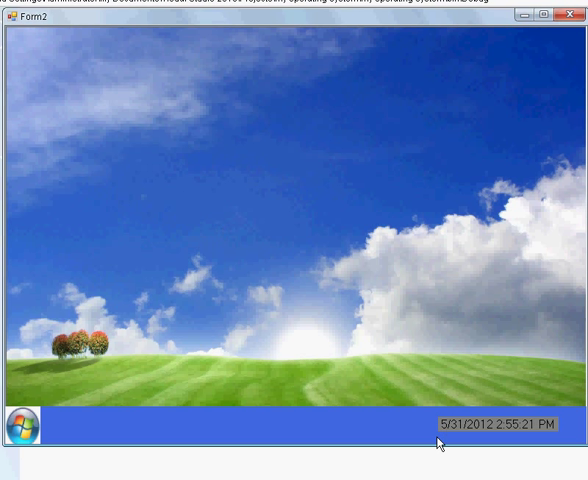
{"action": "mouse_move", "coordinate": [444, 449]}
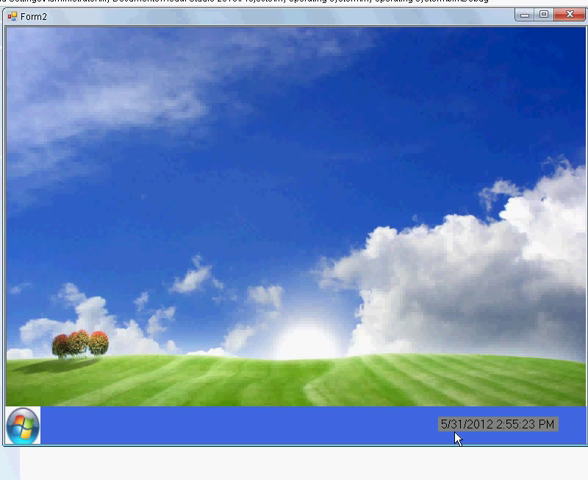
{"action": "mouse_move", "coordinate": [552, 448]}
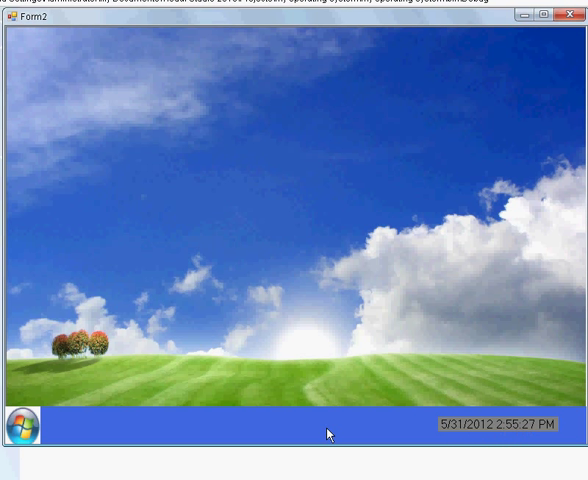
Launch Calculator from the Start menu, close it, and bring the Start menu back
{"action": "left_click", "coordinate": [18, 429]}
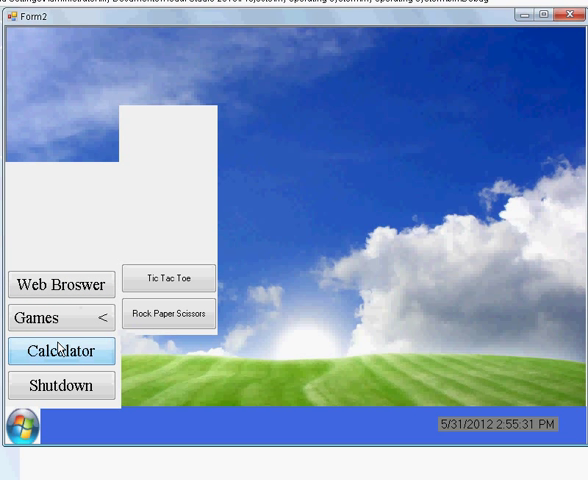
{"action": "left_click", "coordinate": [61, 351]}
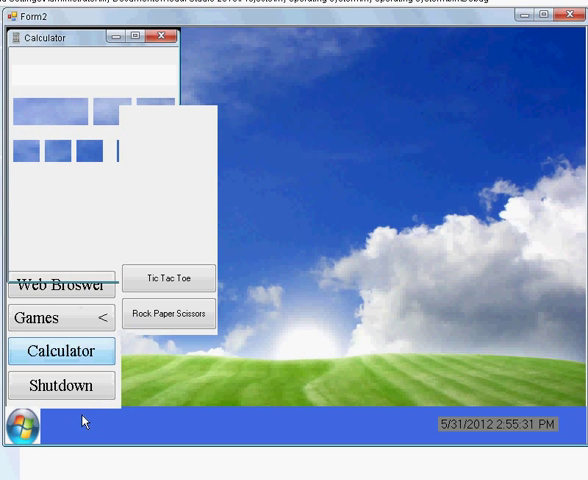
{"action": "left_click", "coordinate": [62, 351]}
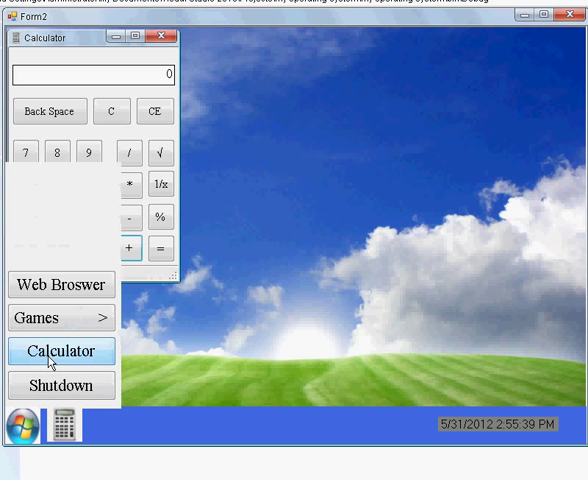
{"action": "left_click", "coordinate": [62, 351]}
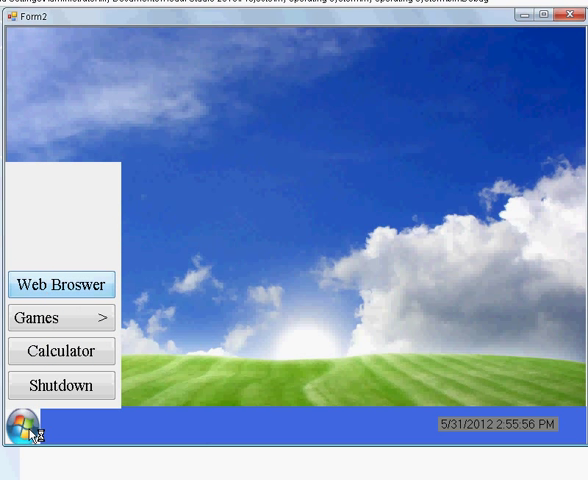
Open Web Broswer, then launch Calculator from the Start menu and close it
{"action": "left_click", "coordinate": [60, 285]}
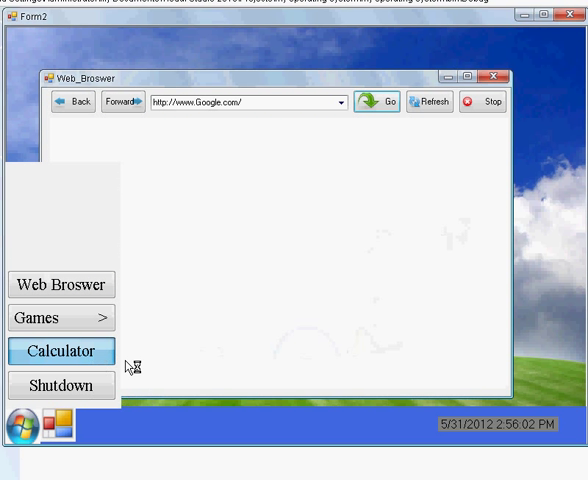
{"action": "mouse_move", "coordinate": [120, 322]}
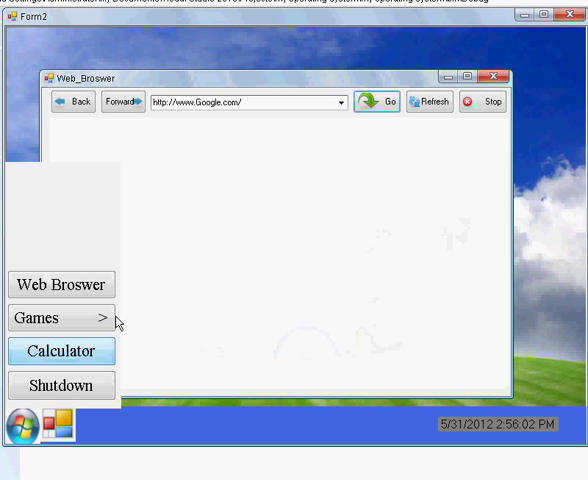
{"action": "left_click", "coordinate": [60, 350]}
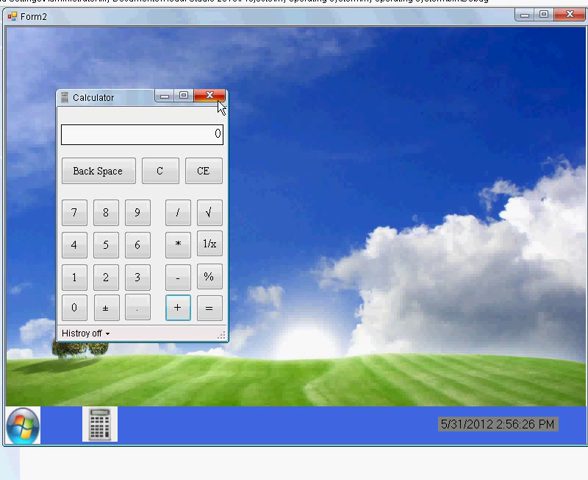
{"action": "left_click", "coordinate": [216, 93]}
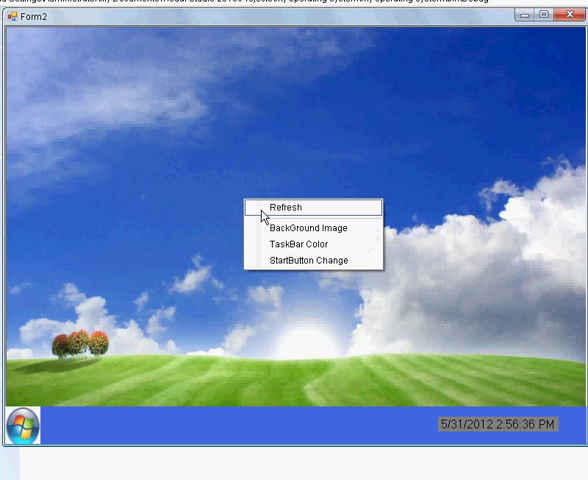
{"action": "mouse_move", "coordinate": [287, 230]}
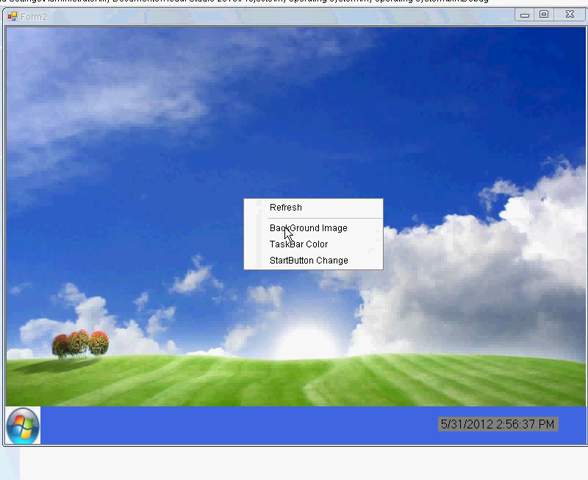
Set the desktop background to the JPG grassy-field-and-cloudy-sky wallpaper
{"action": "left_click", "coordinate": [301, 228]}
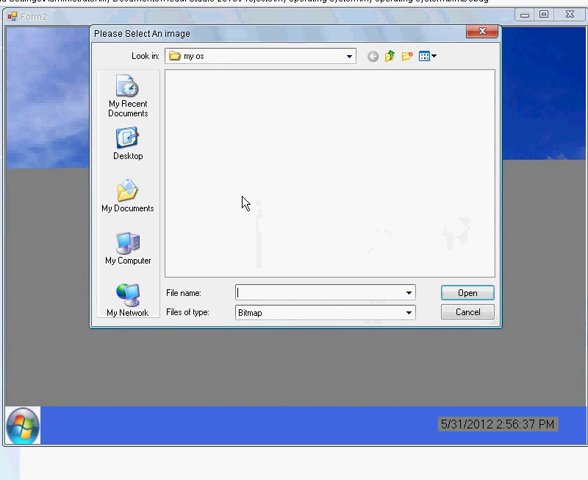
{"action": "left_click", "coordinate": [410, 313]}
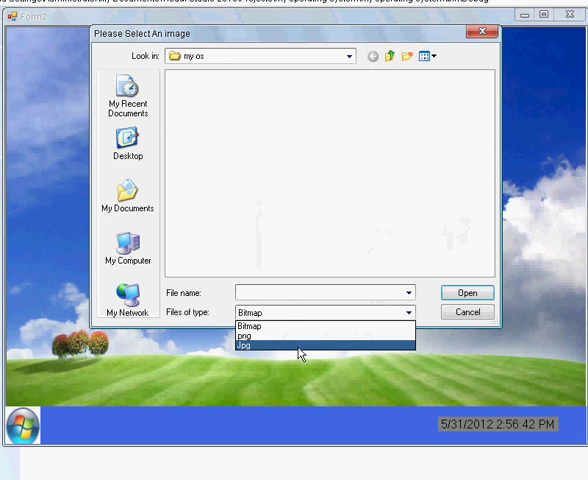
{"action": "left_click", "coordinate": [251, 351]}
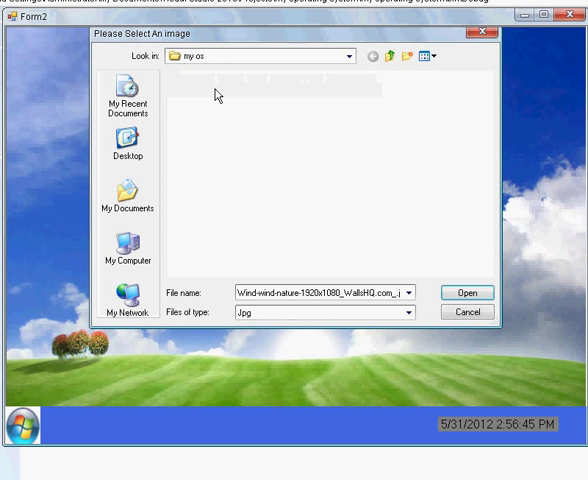
{"action": "left_click", "coordinate": [466, 292]}
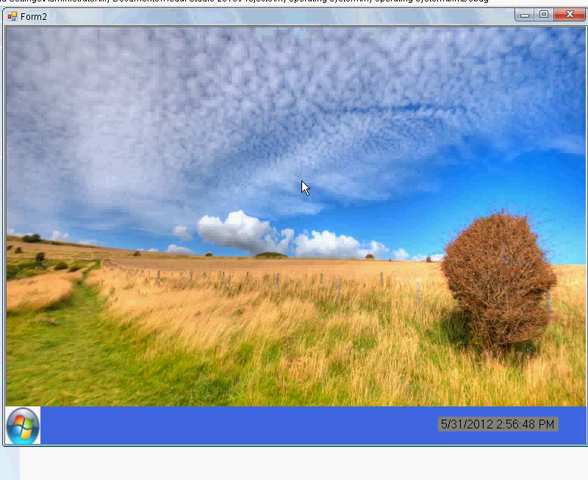
{"action": "mouse_move", "coordinate": [167, 154]}
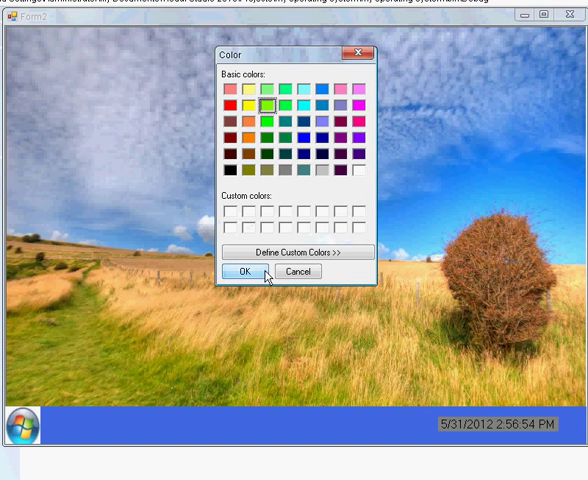
Apply bright green as the taskbar colour, then close the desktop to return to login
{"action": "left_click", "coordinate": [243, 272]}
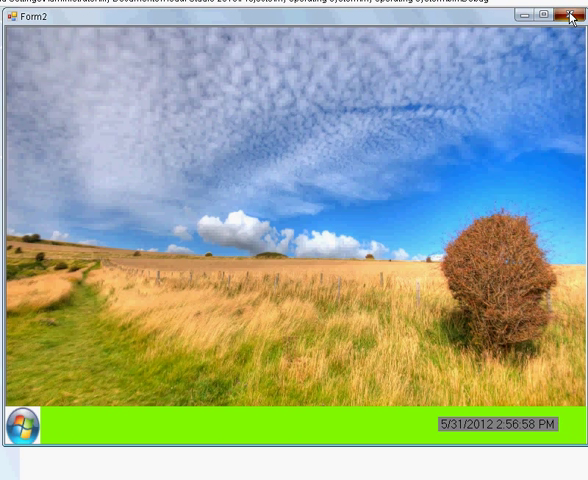
{"action": "left_click", "coordinate": [570, 15]}
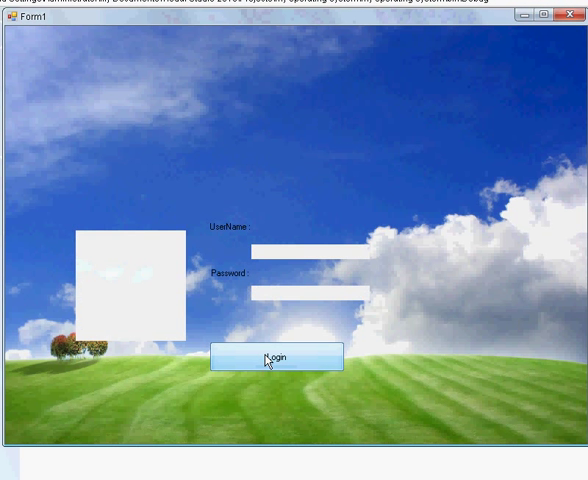
Log back in, set the taskbar colour to red, and close the desktop
{"action": "left_click", "coordinate": [274, 357]}
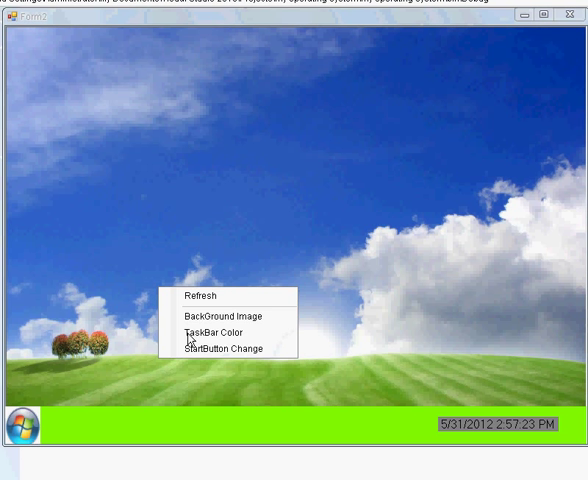
{"action": "left_click", "coordinate": [205, 333]}
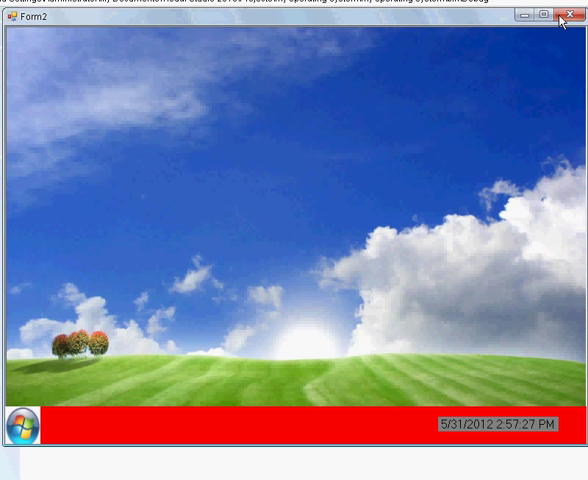
{"action": "left_click", "coordinate": [573, 16]}
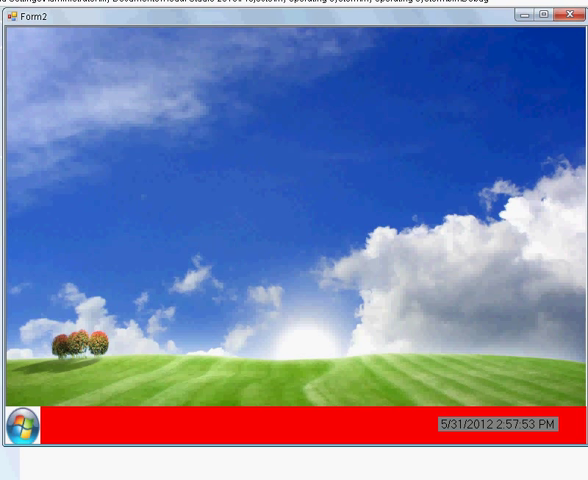
{"action": "mouse_move", "coordinate": [367, 210]}
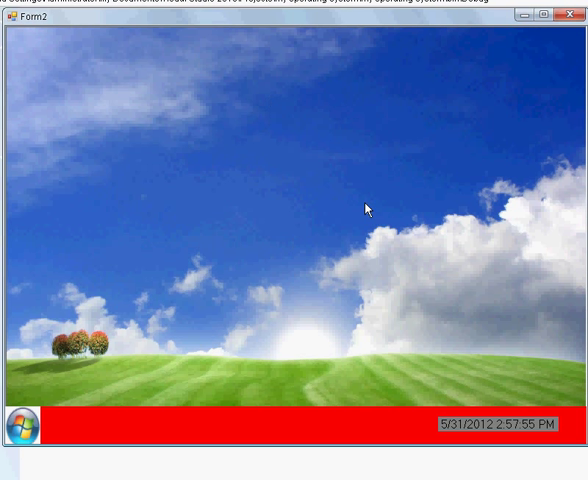
{"action": "mouse_move", "coordinate": [248, 196]}
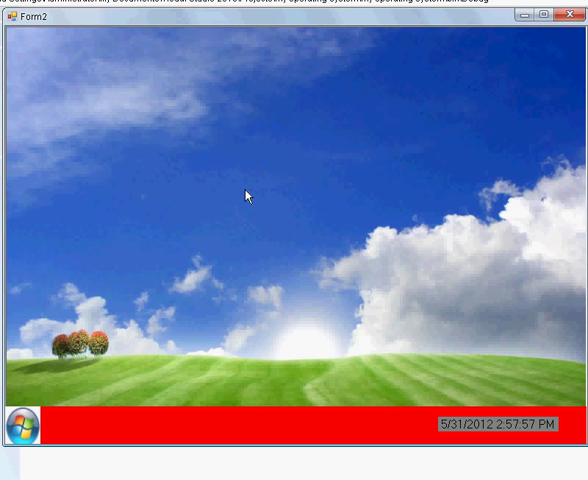
{"action": "left_click", "coordinate": [22, 421]}
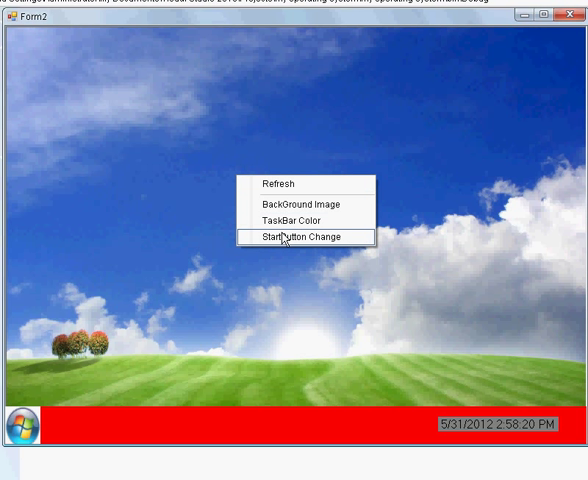
{"action": "left_click", "coordinate": [293, 237]}
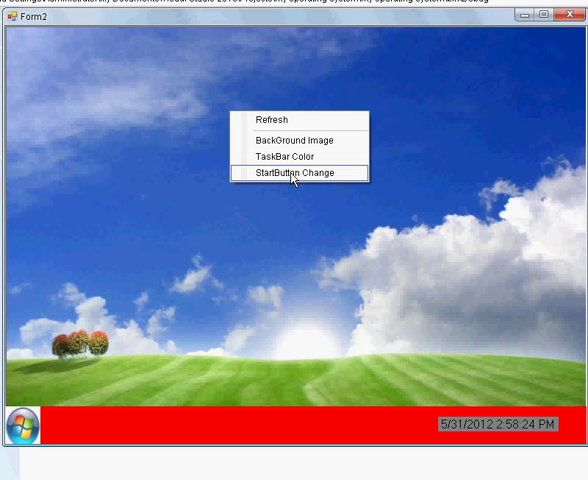
{"action": "mouse_move", "coordinate": [280, 119]}
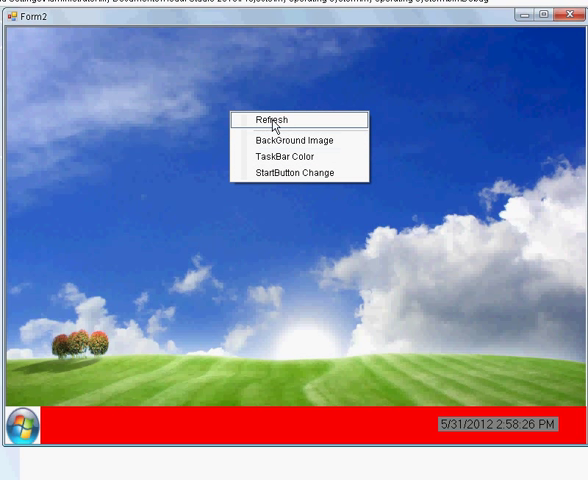
{"action": "left_click", "coordinate": [274, 119]}
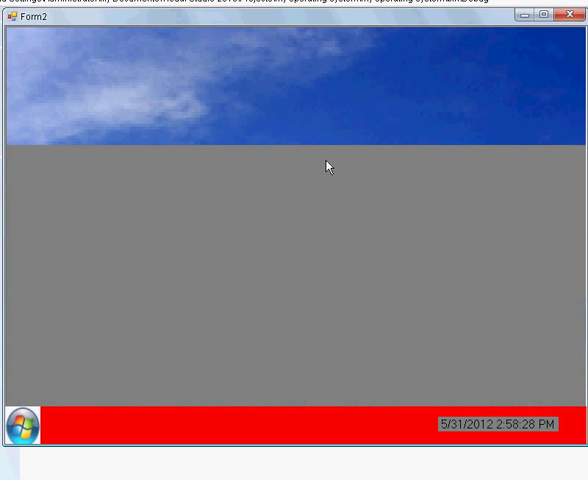
{"action": "left_click", "coordinate": [22, 427]}
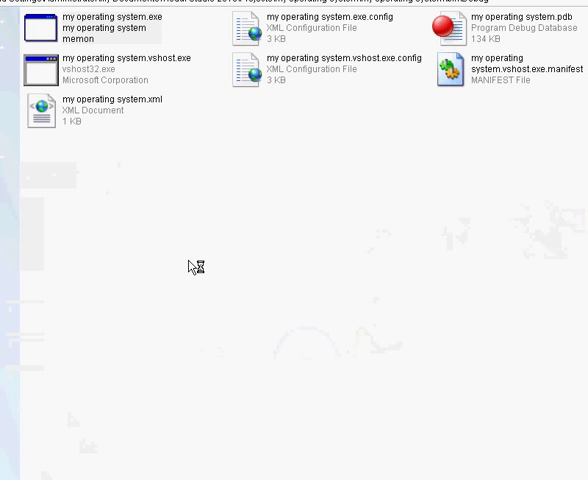
{"action": "mouse_move", "coordinate": [320, 207]}
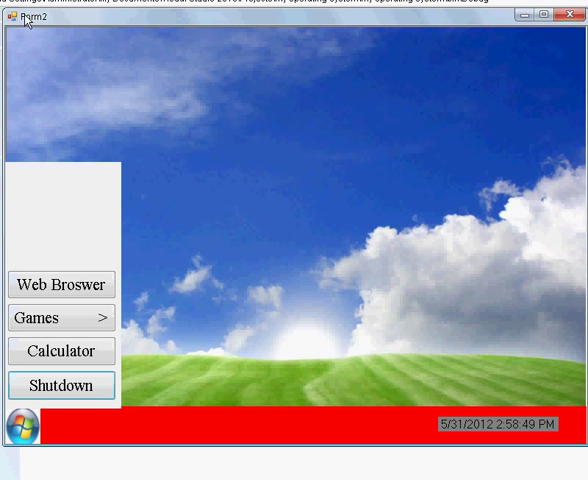
{"action": "mouse_move", "coordinate": [55, 411]}
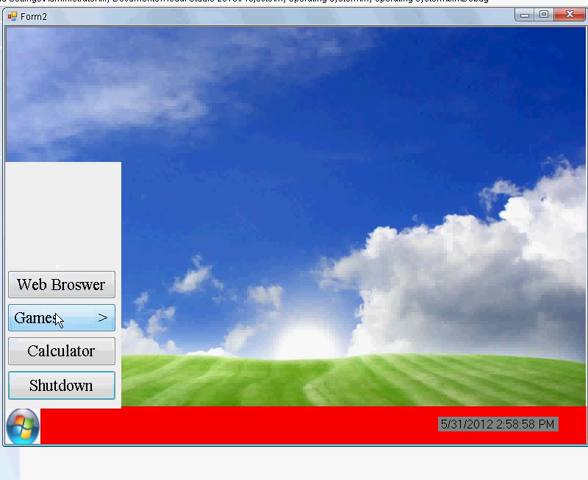
{"action": "mouse_move", "coordinate": [61, 351]}
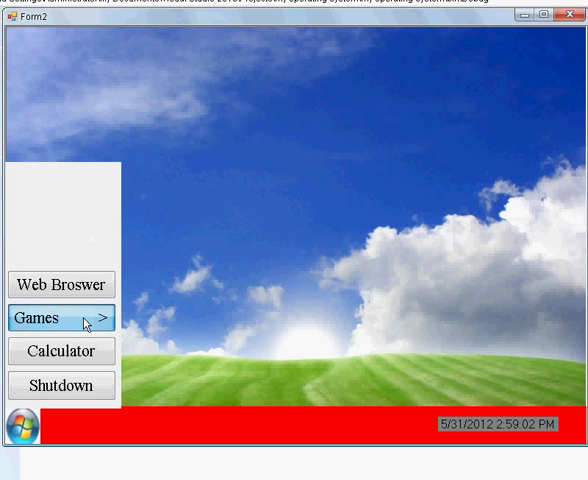
Expand the Games submenu to show Tic Tac Toe and Rock Paper Scissors
{"action": "left_click", "coordinate": [60, 317]}
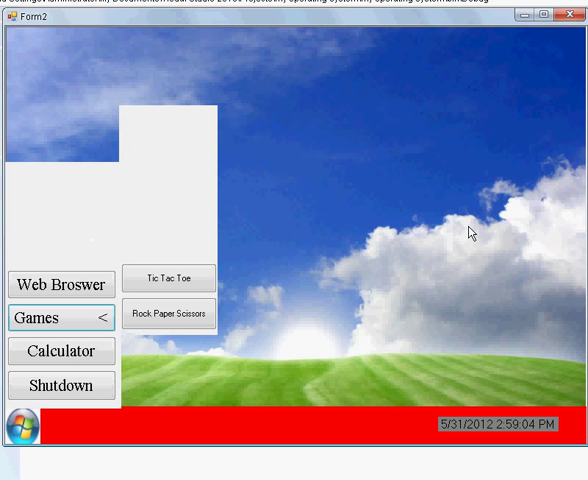